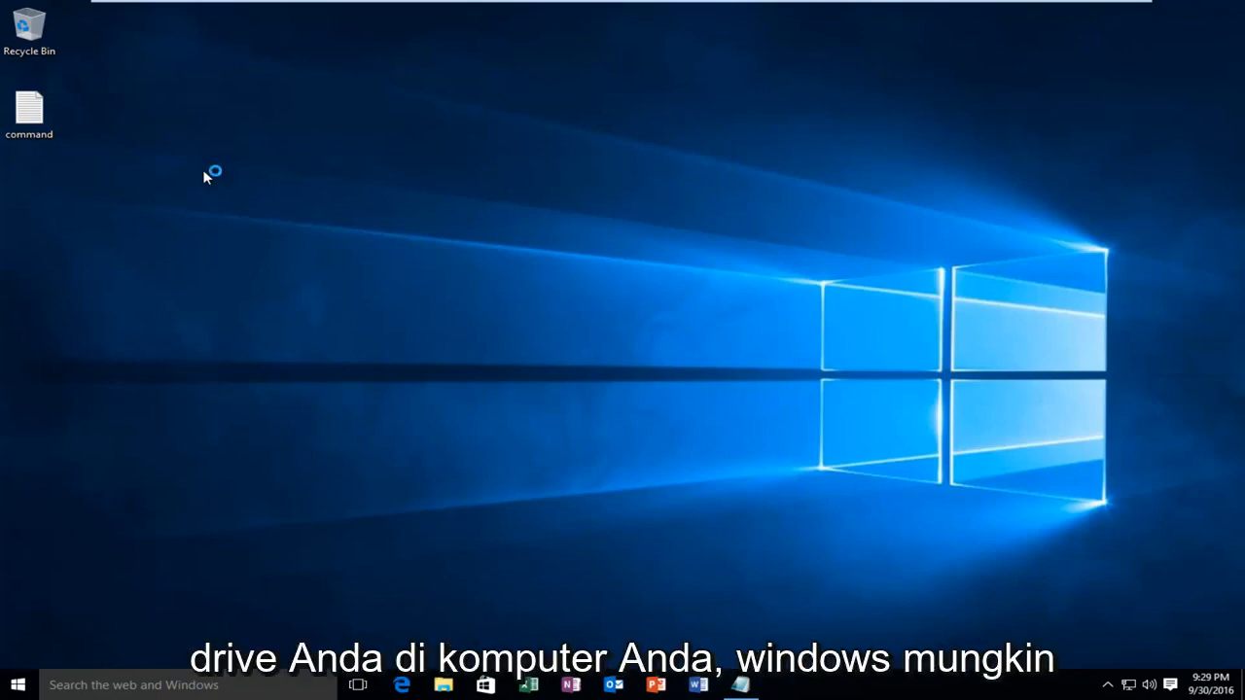
pyautogui.moveTo(206, 177)
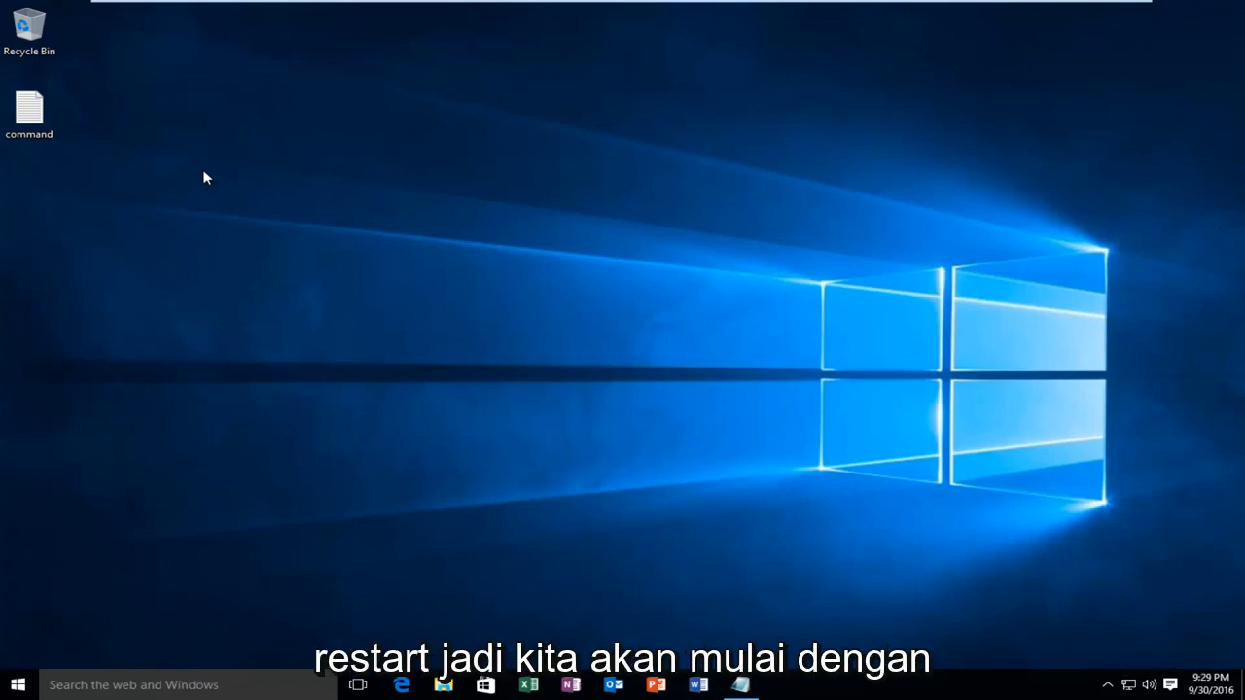
pyautogui.moveTo(295, 353)
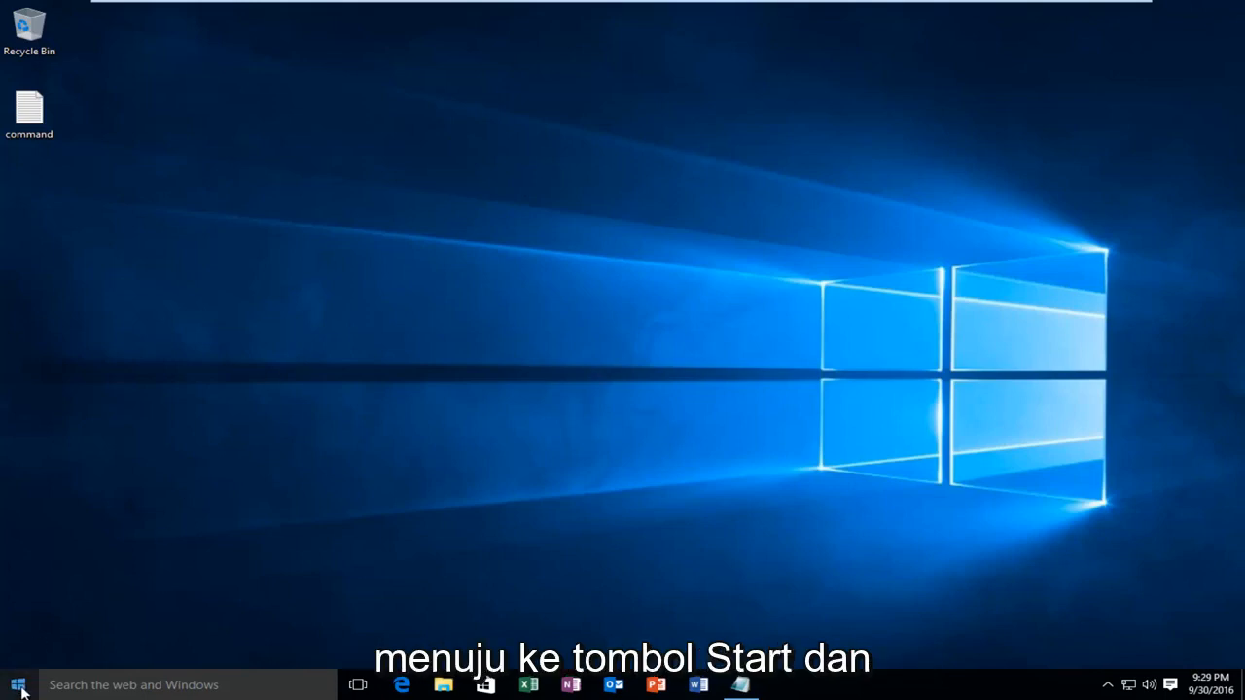
# Launch Command Prompt (Admin) from the Start context menu and approve the UAC prompt.
pyautogui.rightClick(18, 685)
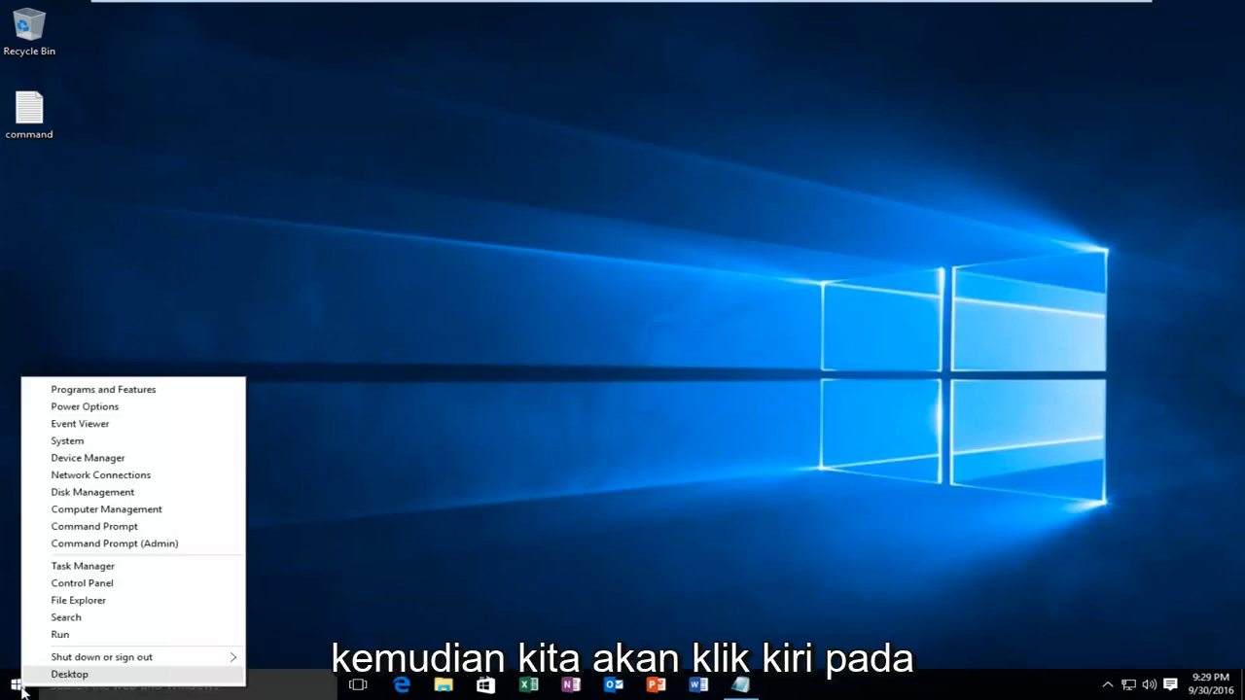
pyautogui.moveTo(114, 543)
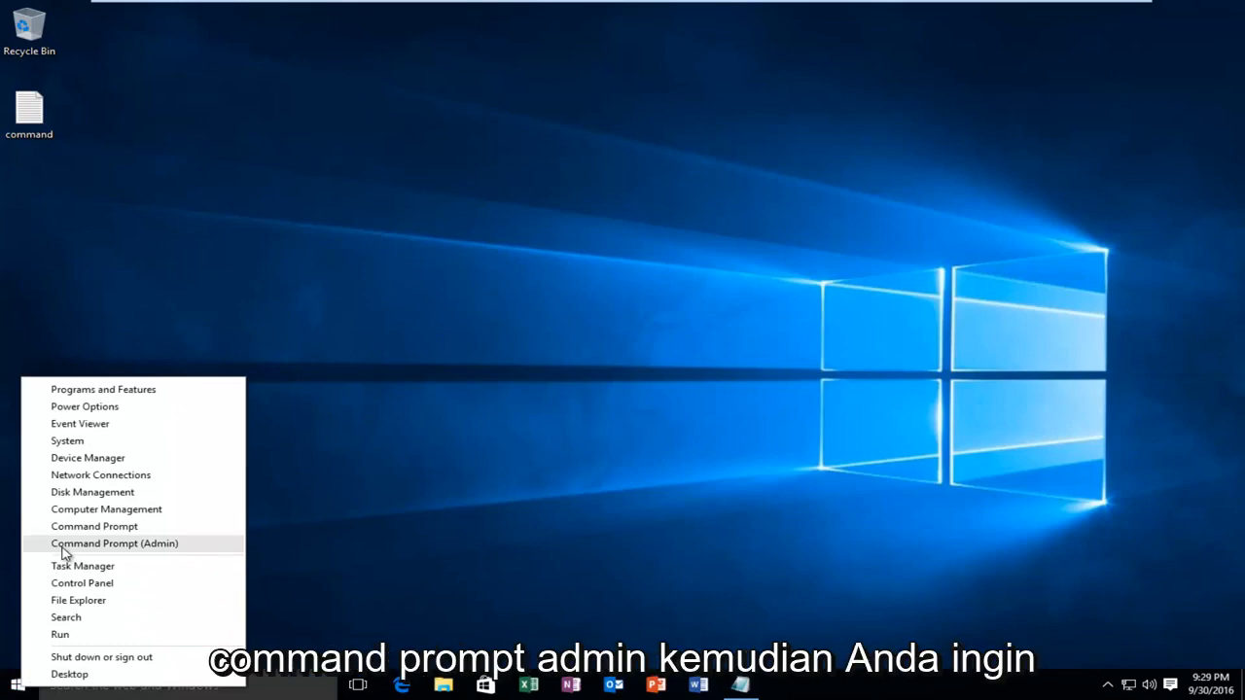
pyautogui.click(93, 552)
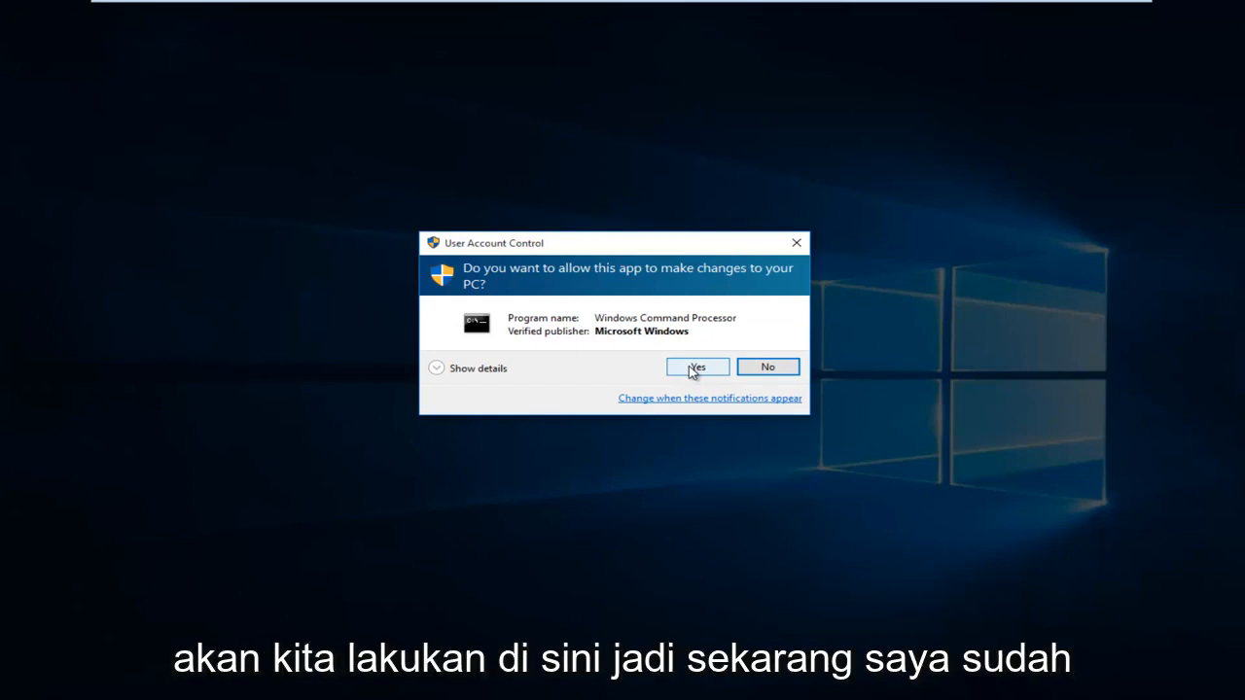
pyautogui.click(697, 367)
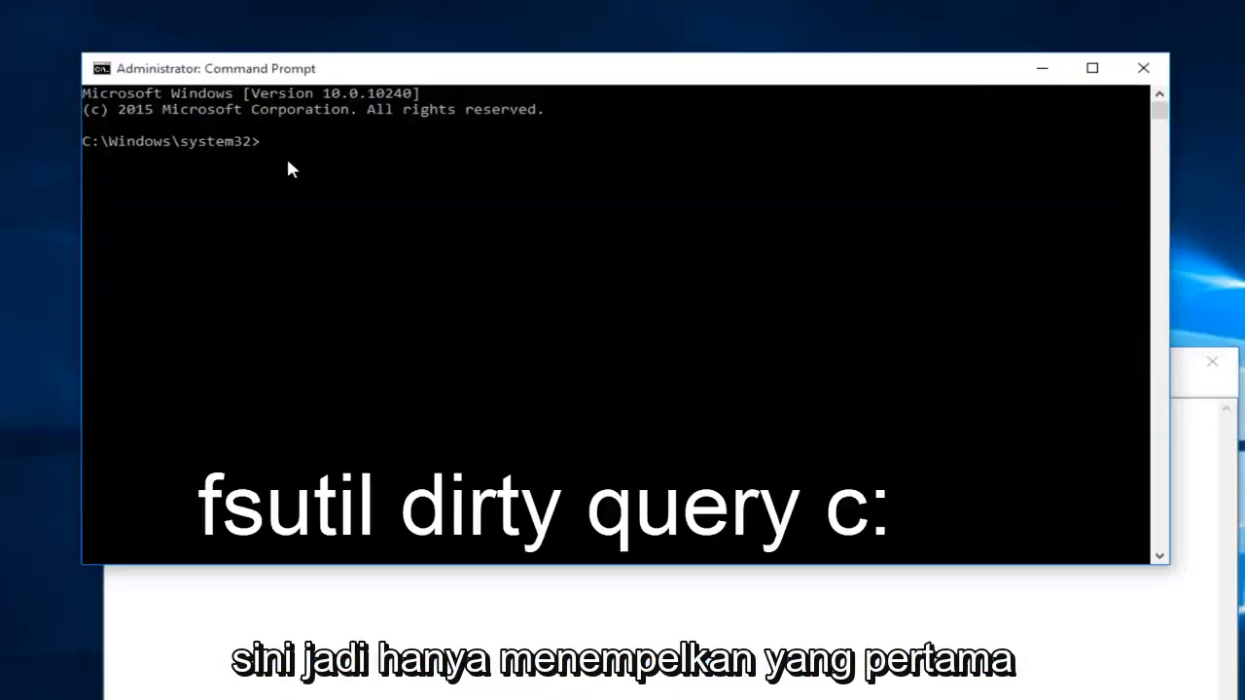
# Enter the command 'fsutil dirty query c:' at the elevated prompt.
pyautogui.write('fsutil dirty query c:')
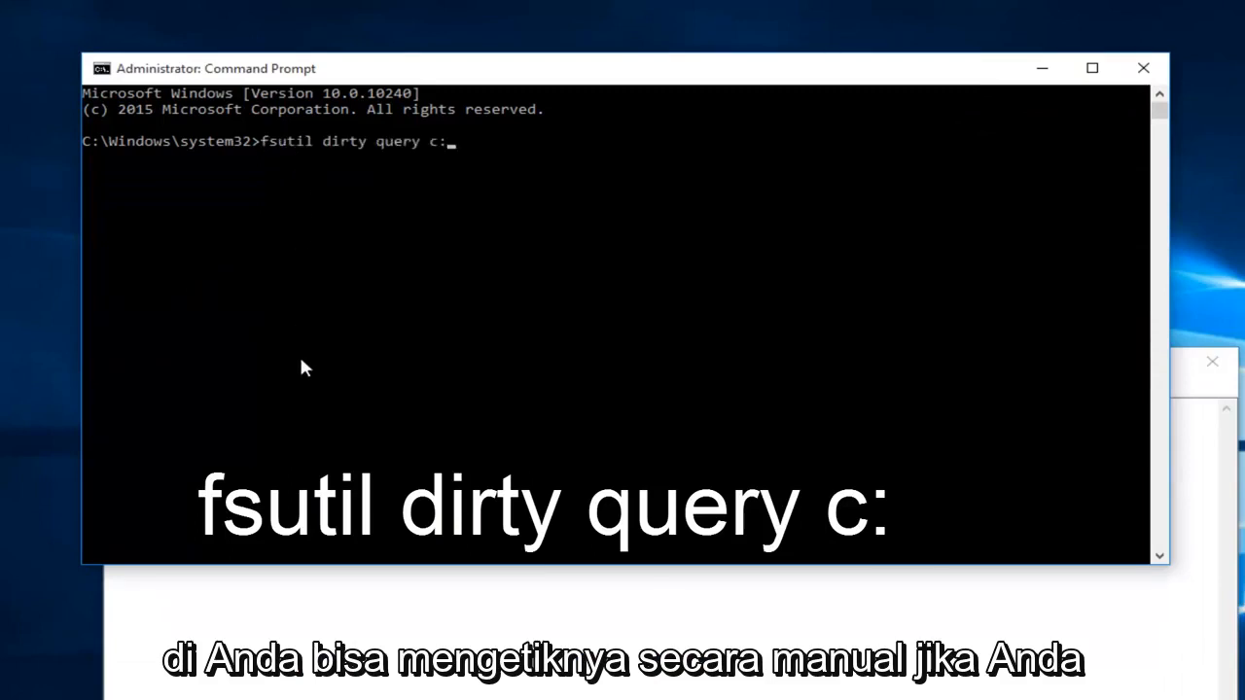
pyautogui.moveTo(258, 310)
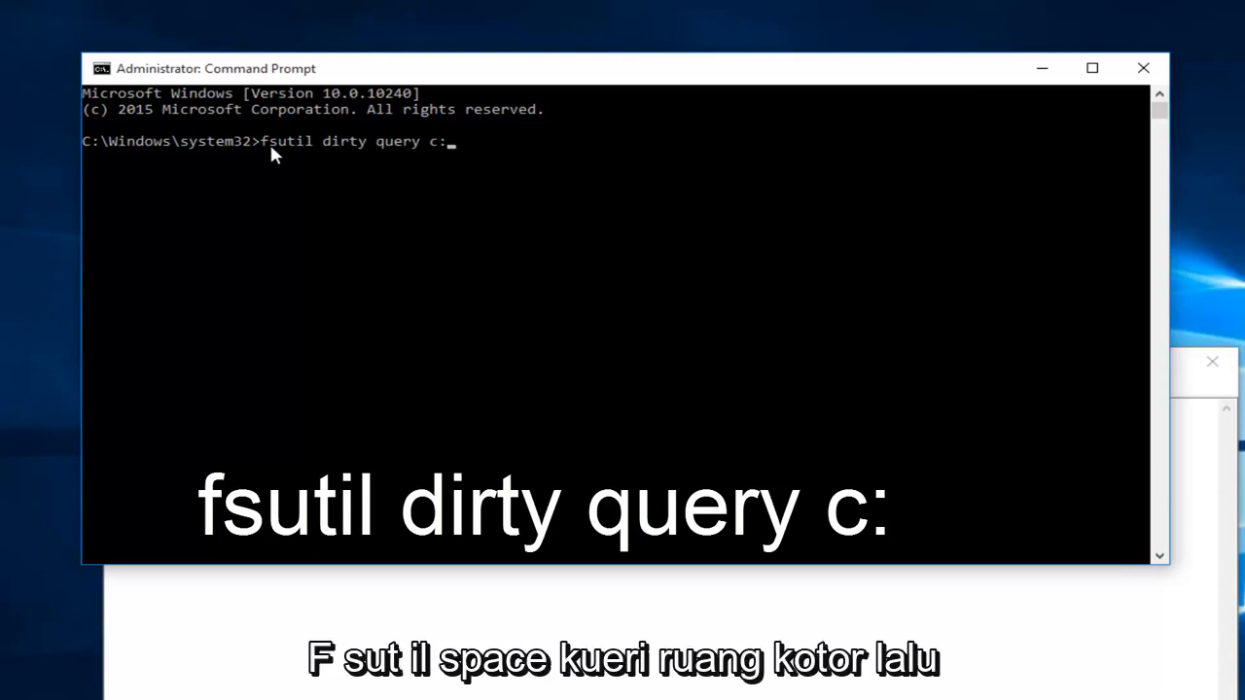
pyautogui.moveTo(312, 157)
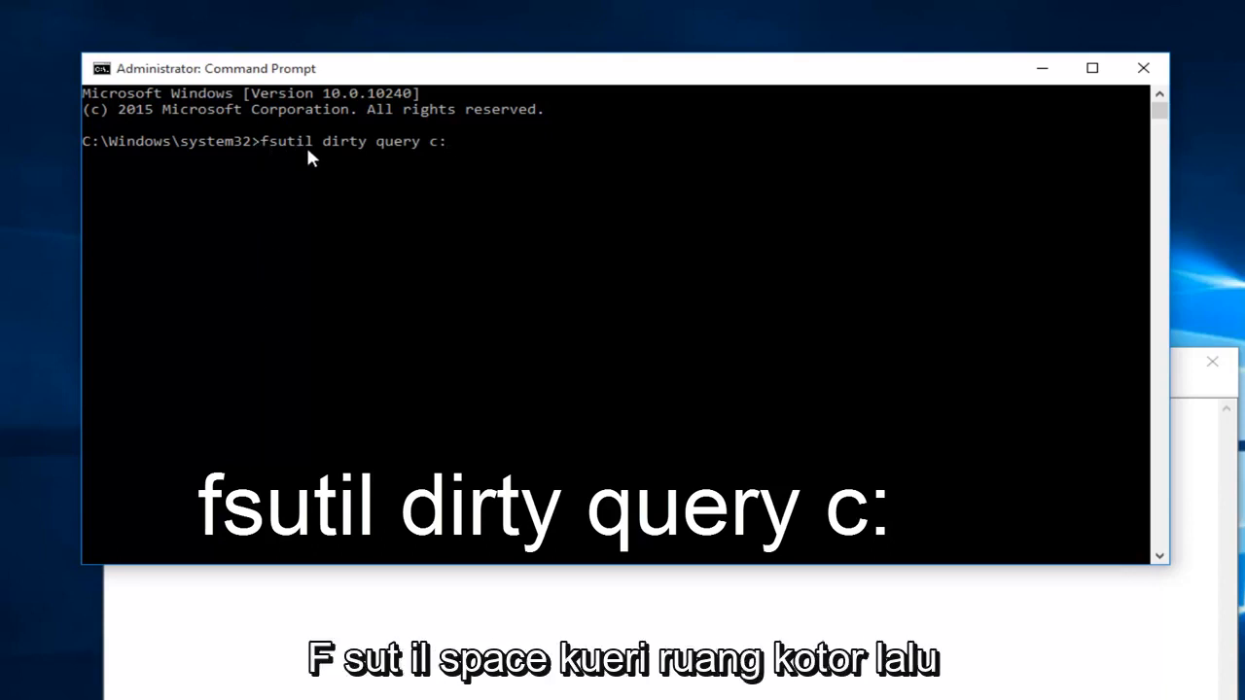
pyautogui.moveTo(366, 155)
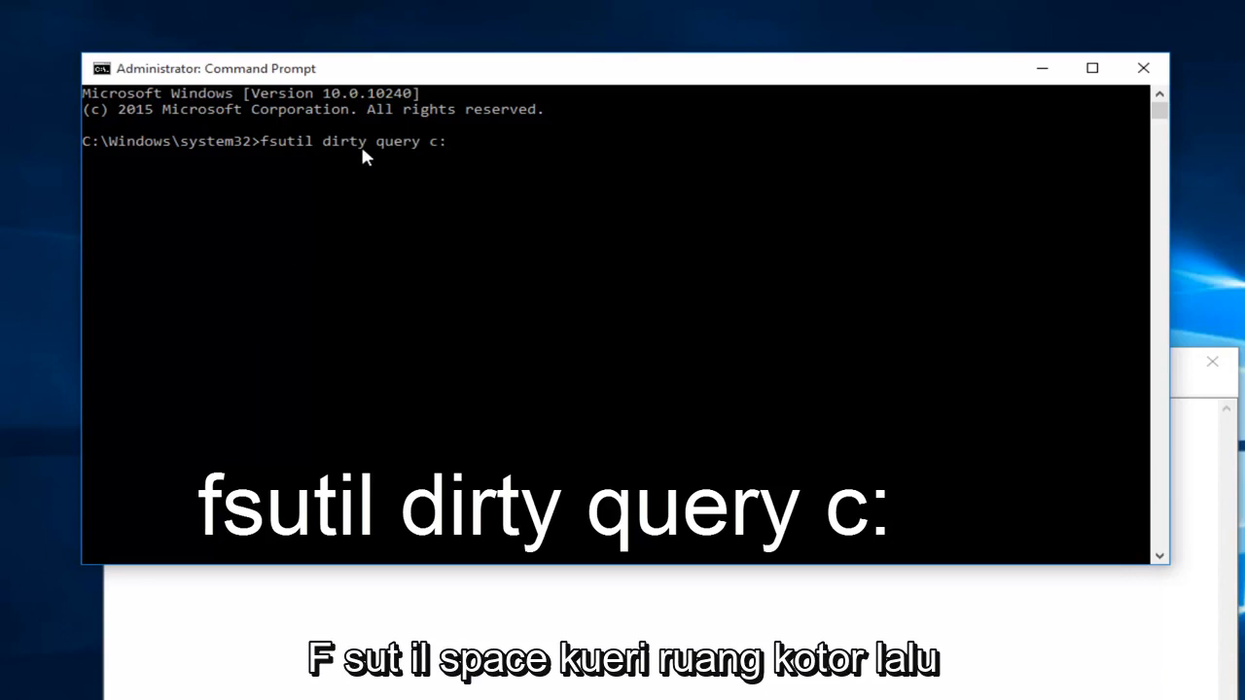
pyautogui.moveTo(411, 159)
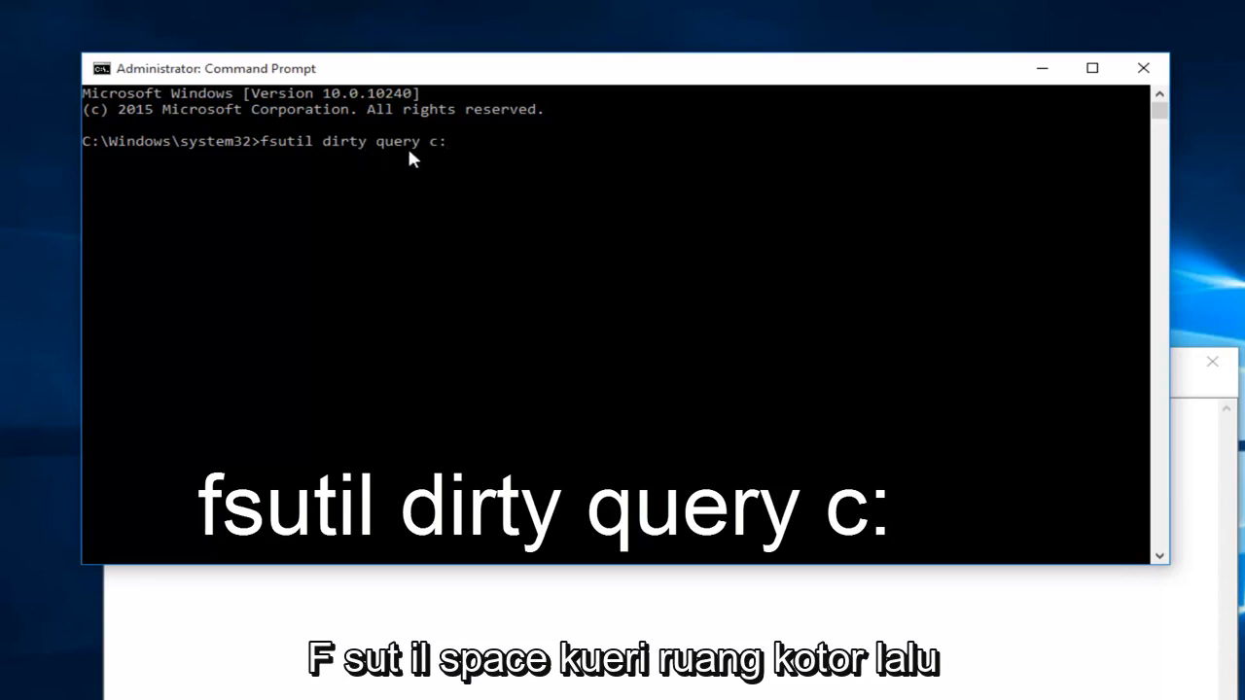
pyautogui.moveTo(440, 153)
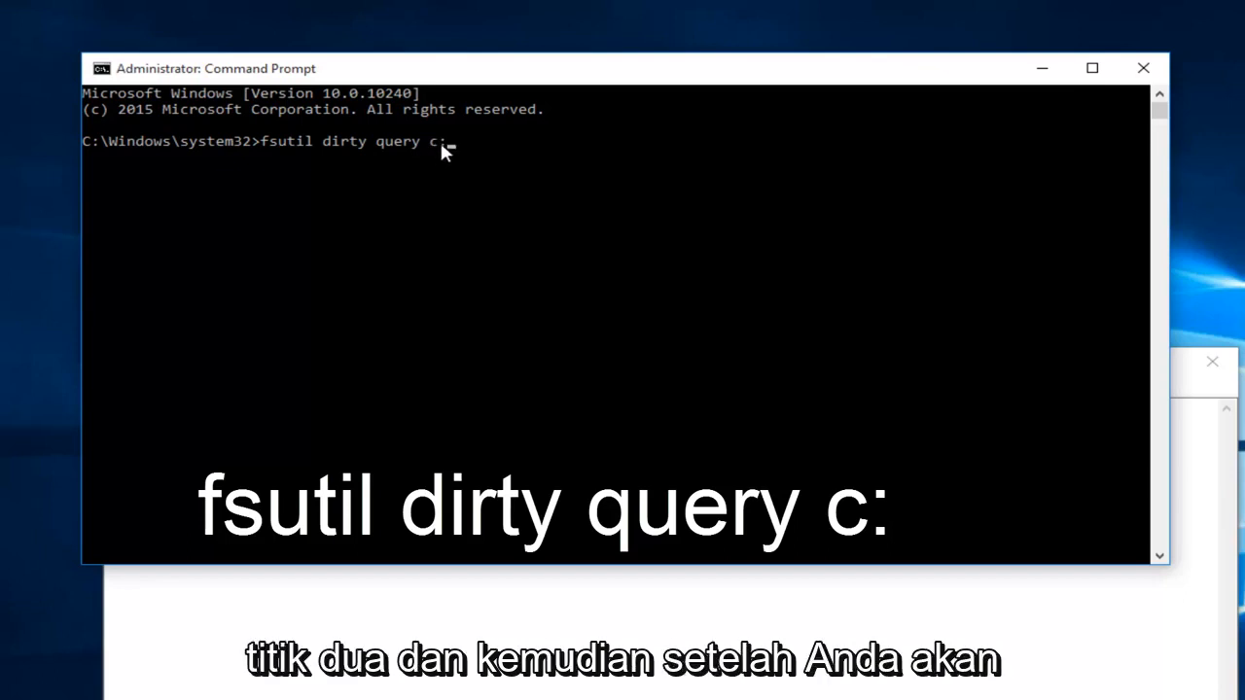
pyautogui.moveTo(434, 172)
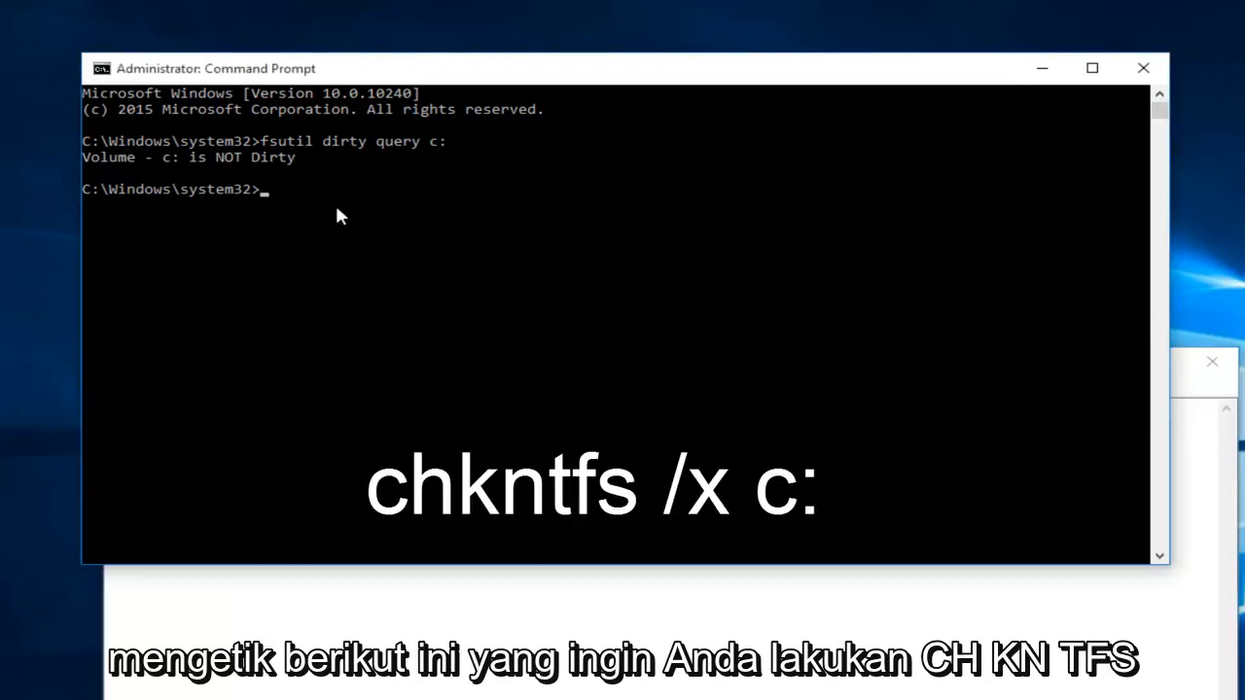
# Enter 'chkntfs /x c:' at the new prompt after the dirty query.
pyautogui.write('chkntfs /x c:')
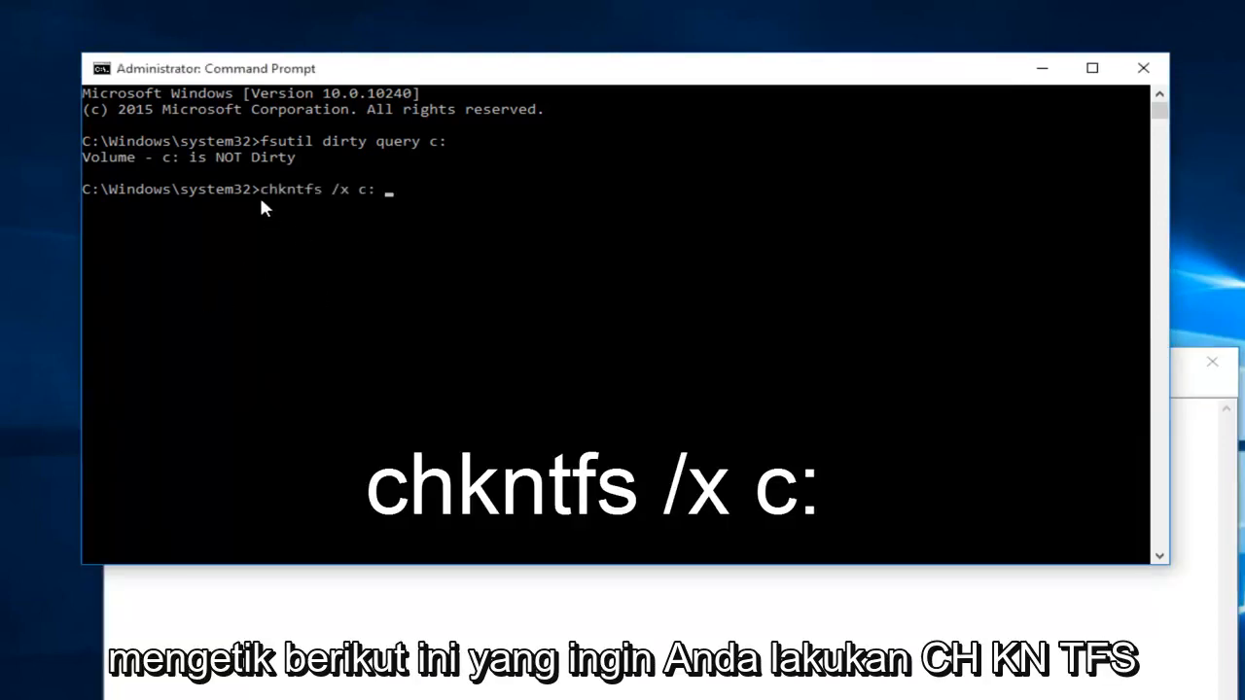
pyautogui.moveTo(272, 204)
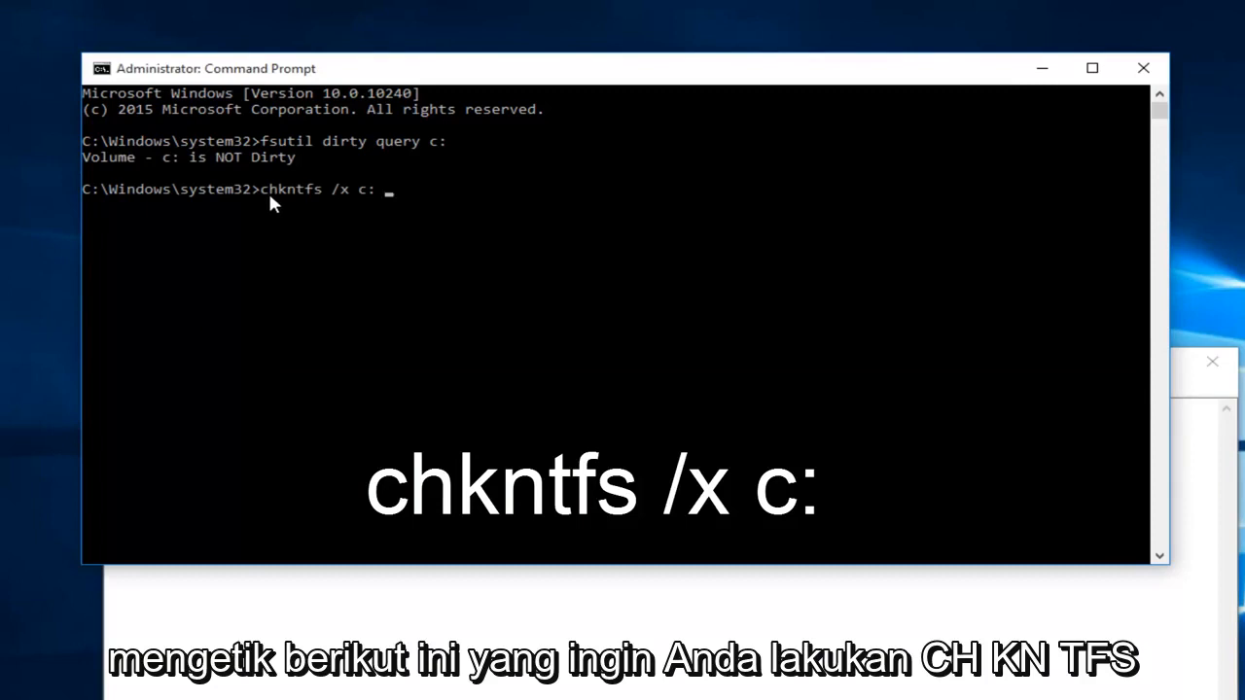
pyautogui.moveTo(292, 205)
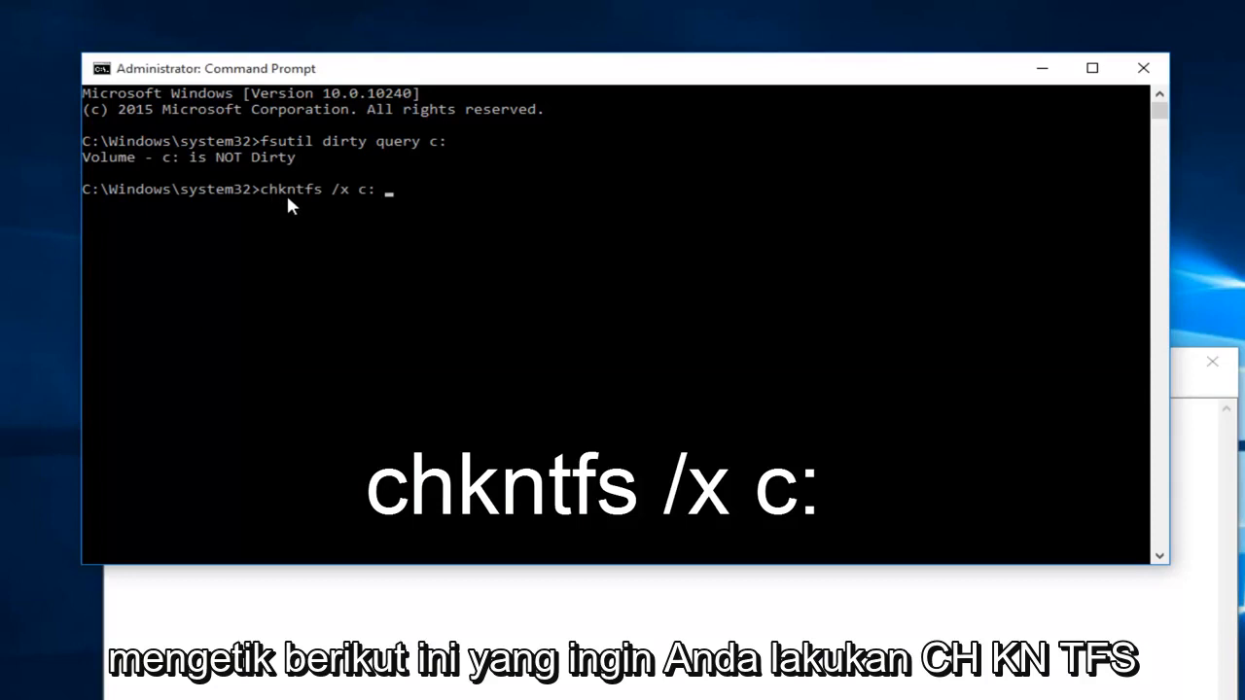
pyautogui.moveTo(321, 202)
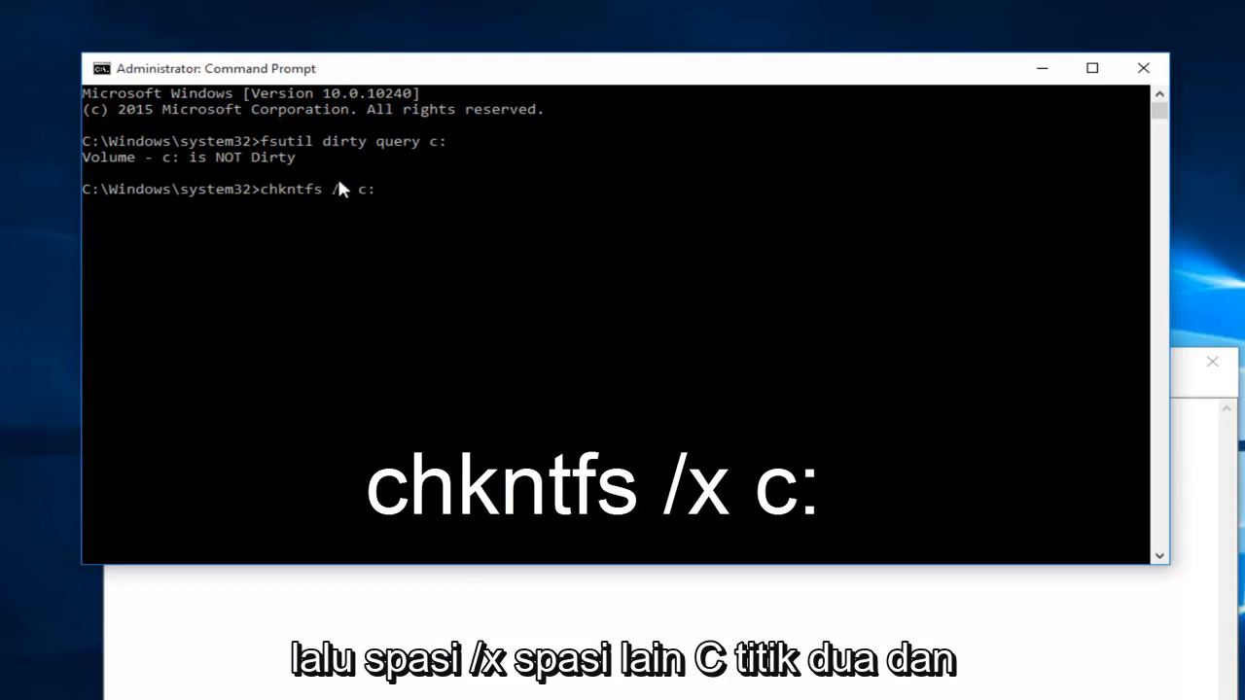
pyautogui.moveTo(348, 207)
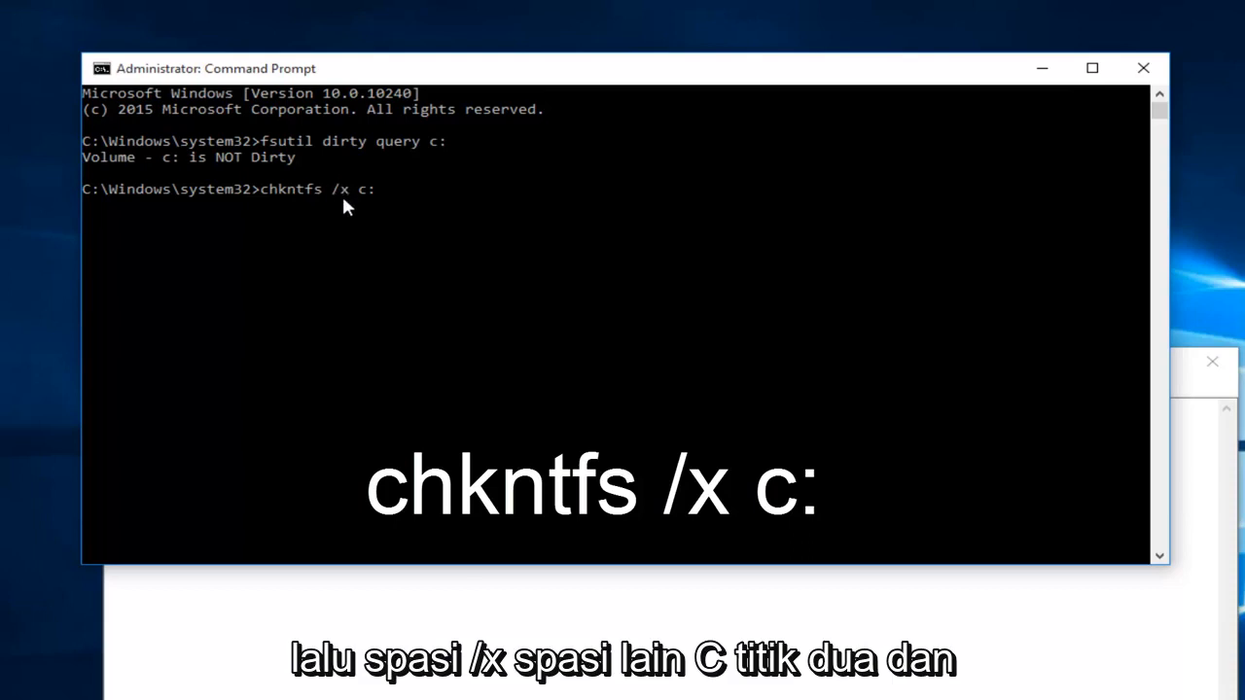
pyautogui.moveTo(377, 207)
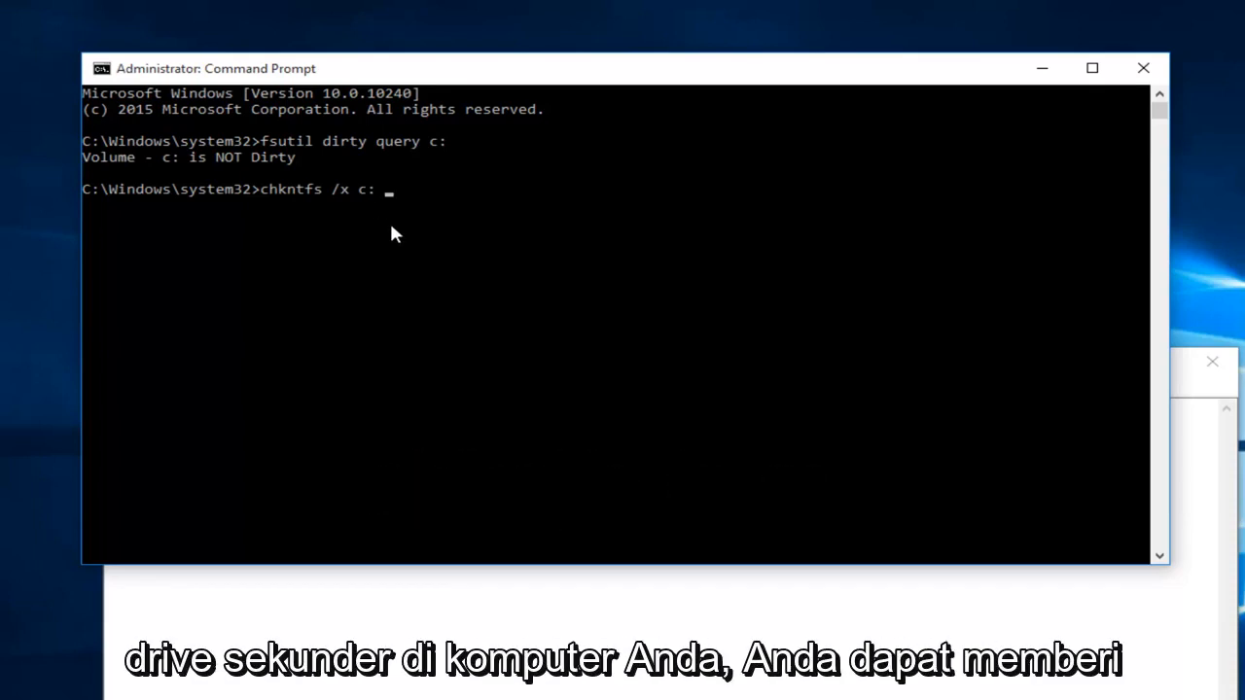
pyautogui.moveTo(379, 205)
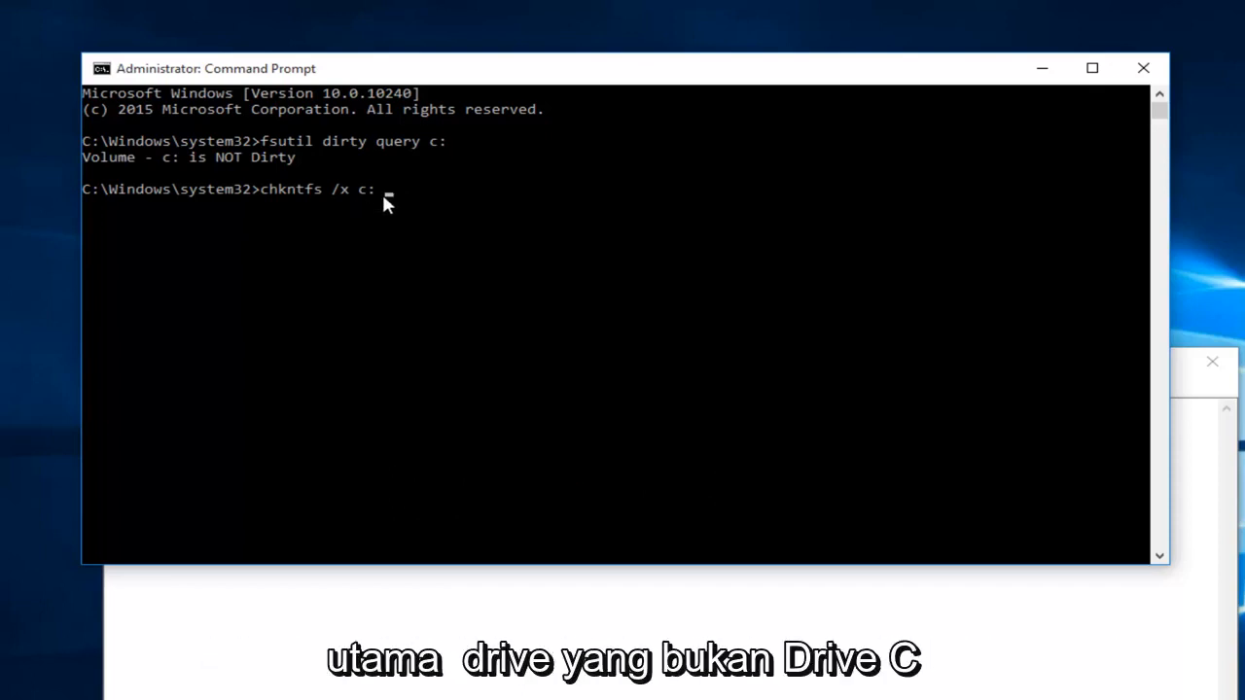
pyautogui.moveTo(368, 204)
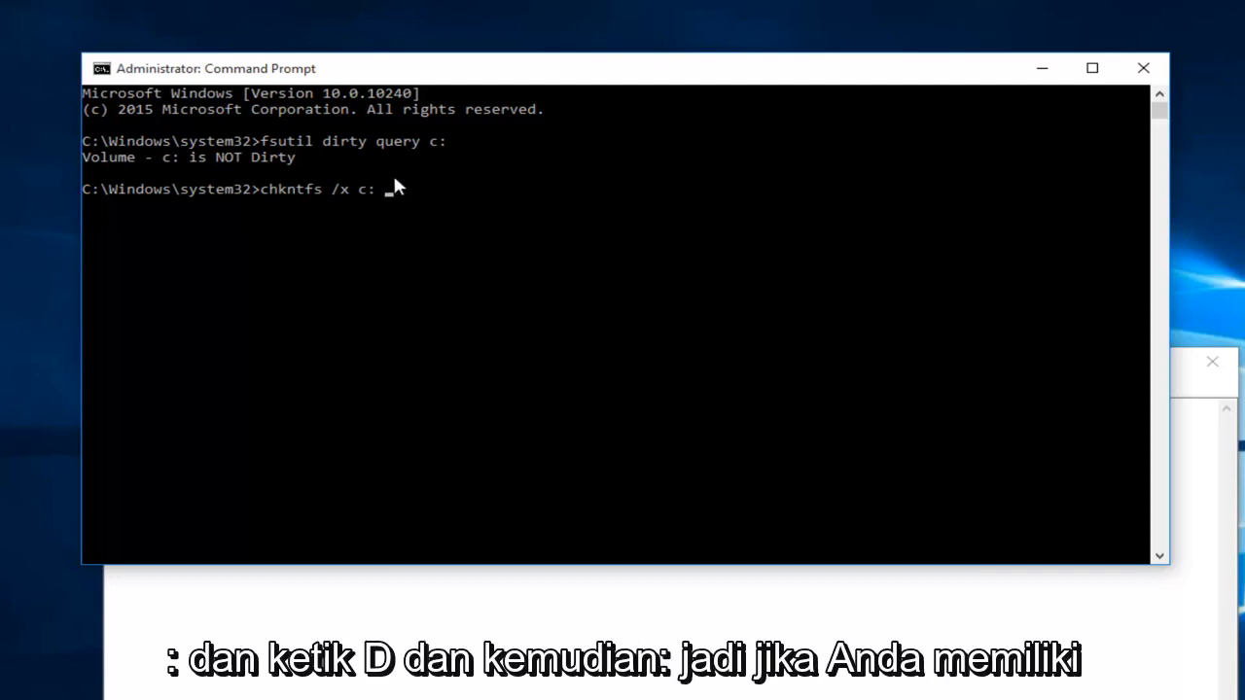
pyautogui.moveTo(416, 212)
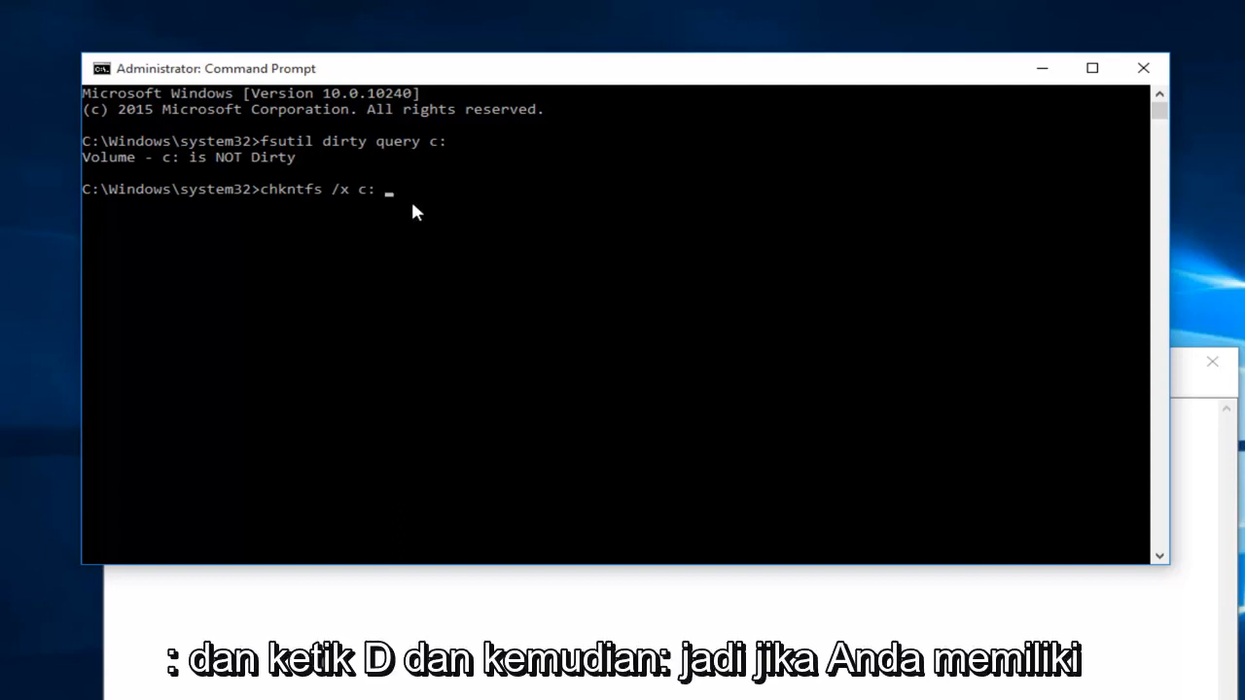
pyautogui.moveTo(238, 245)
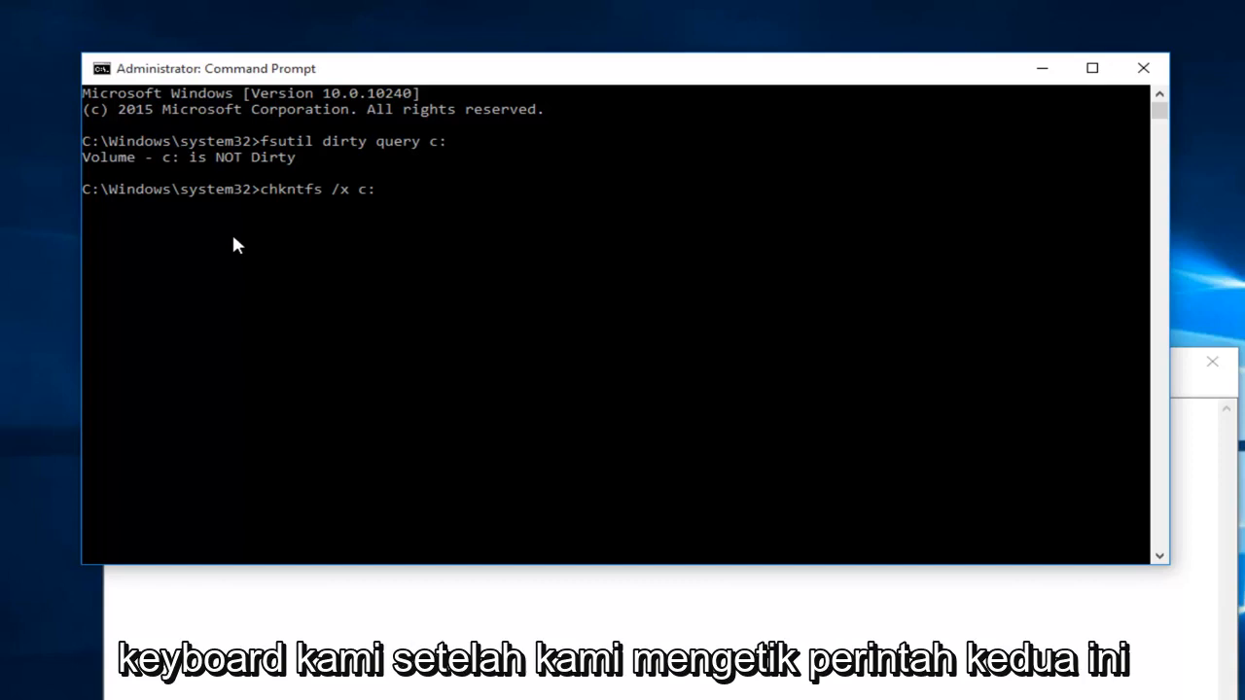
pyautogui.moveTo(329, 214)
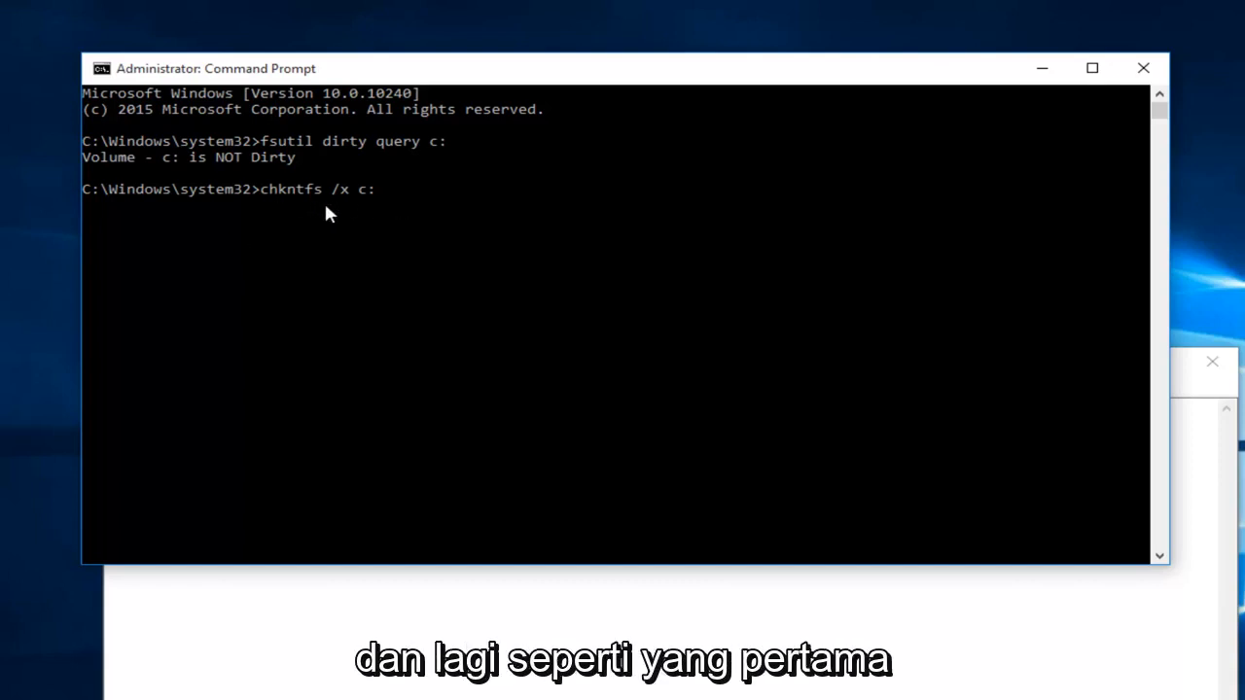
# Run 'chkntfs /x c:' and close the administrator Command Prompt window.
pyautogui.press('enter')
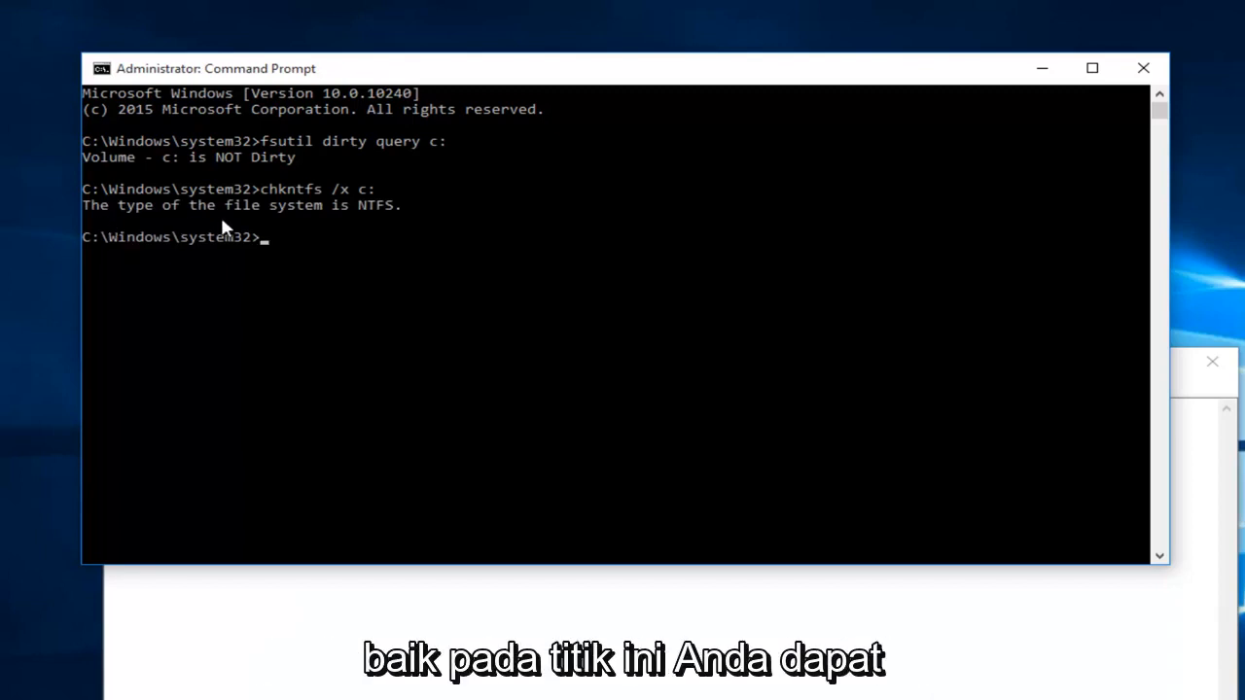
pyautogui.click(1143, 69)
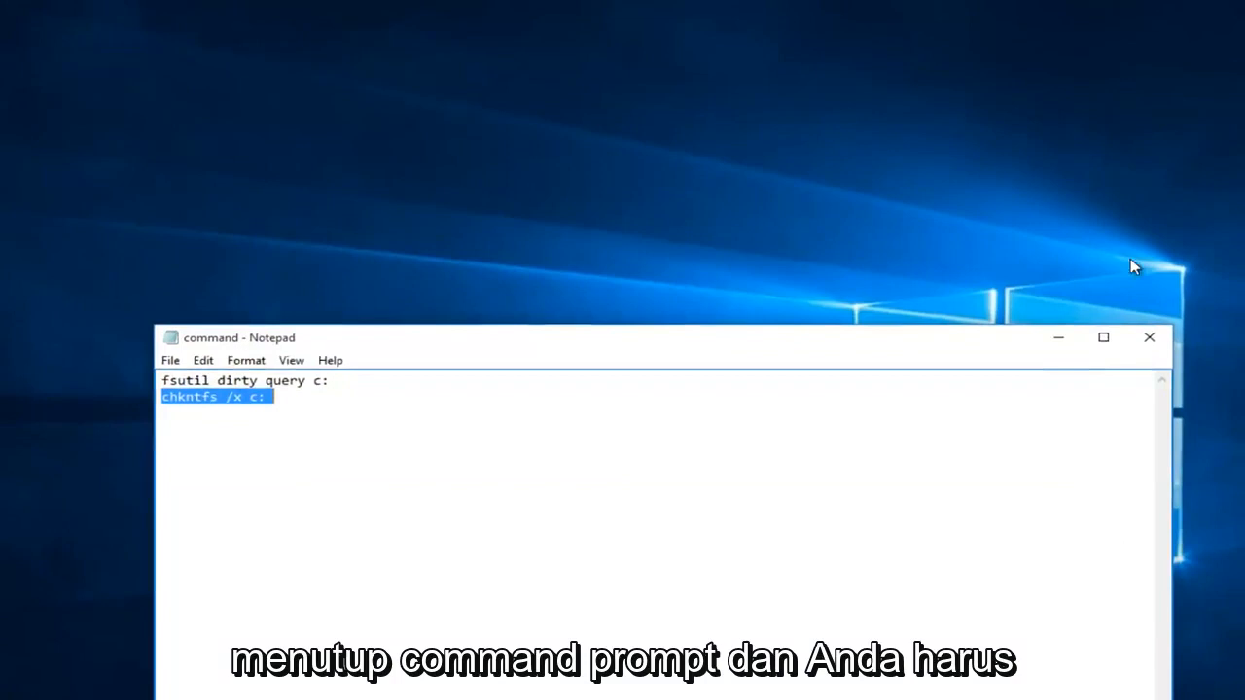